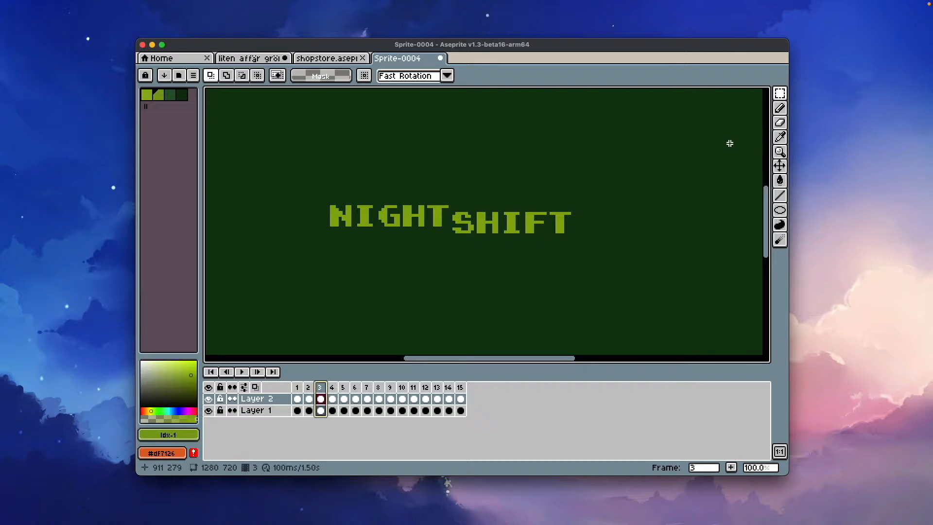
Step: Load the NIGHT SHIFT animation frames into Pencil2D and play them back at 4 fps
click(242, 371)
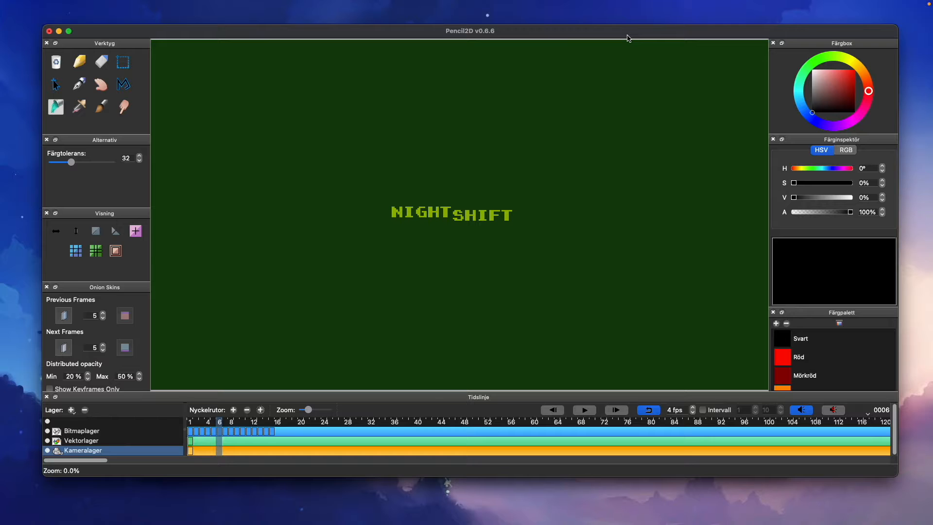
click(584, 410)
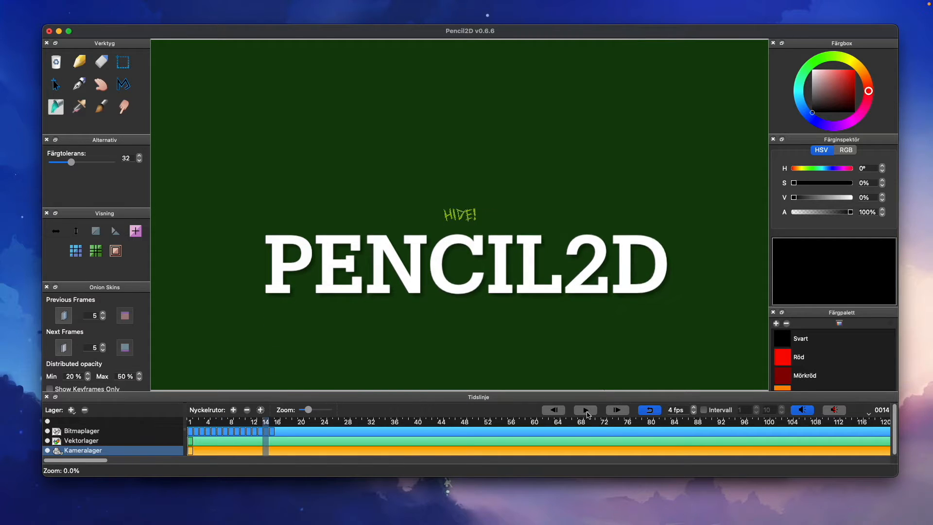
click(584, 409)
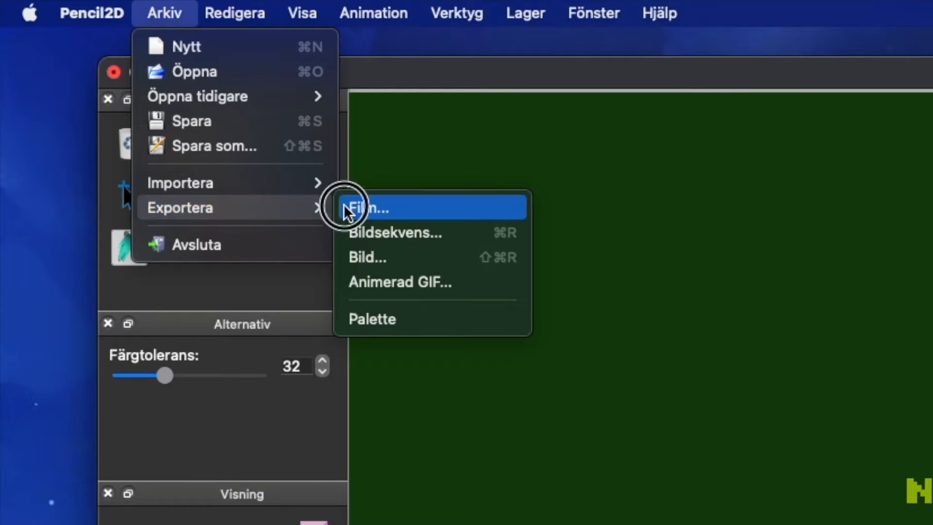
Step: Export the animation as a movie with WebM as the video format
click(368, 207)
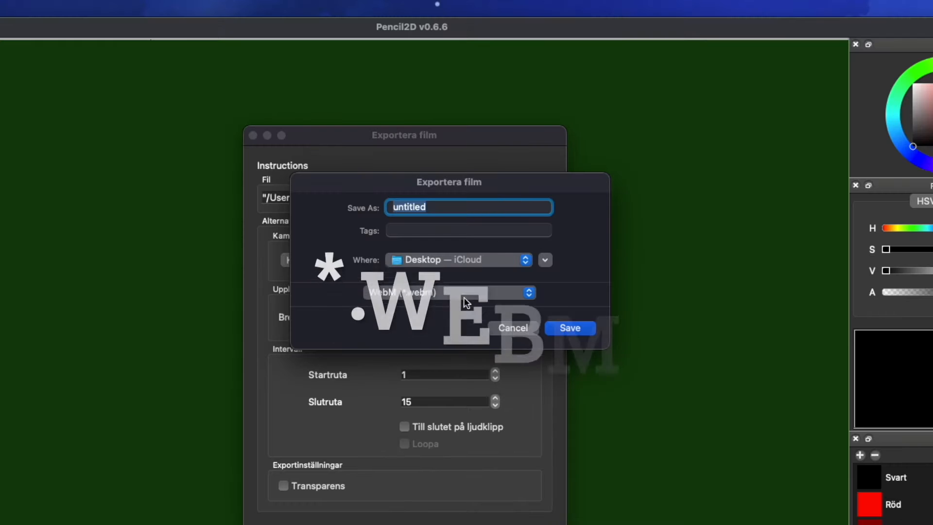
click(568, 328)
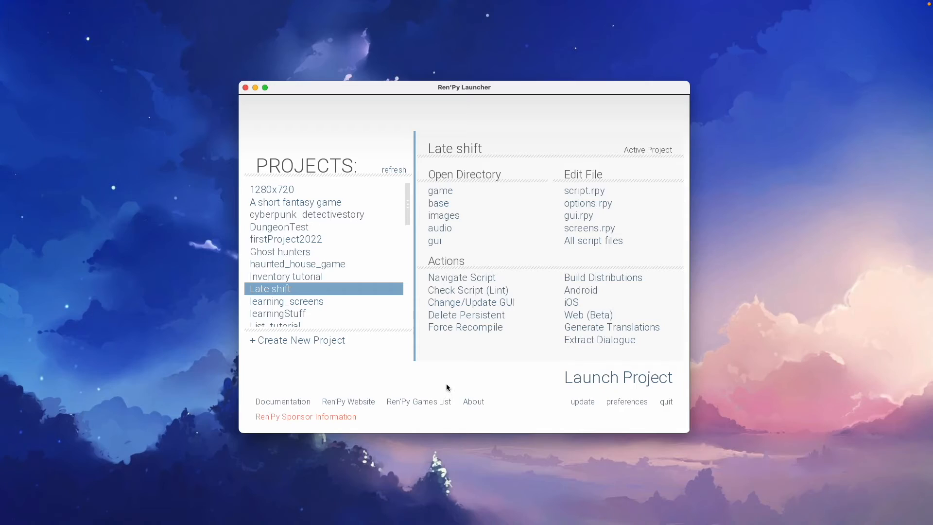
mouse_move(442, 215)
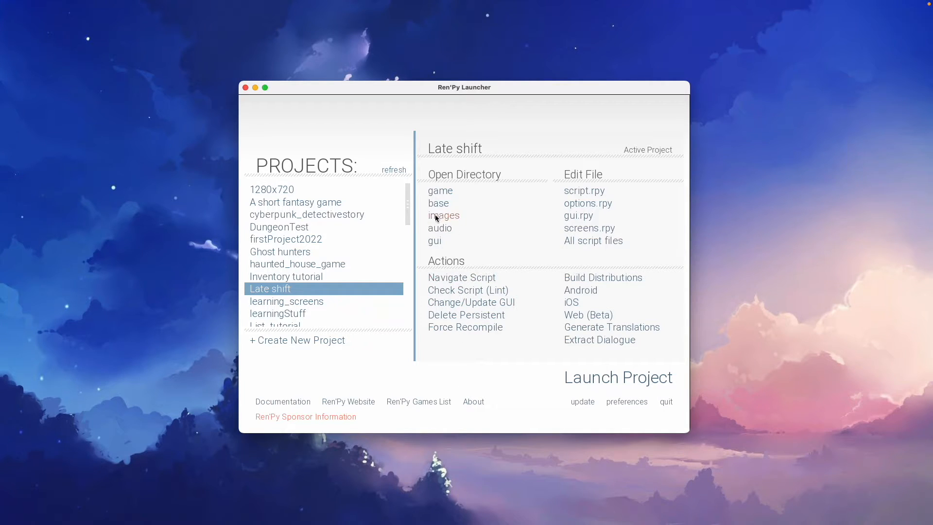
Step: Open the Late shift project's images directory from Ren'Py Launcher
click(443, 216)
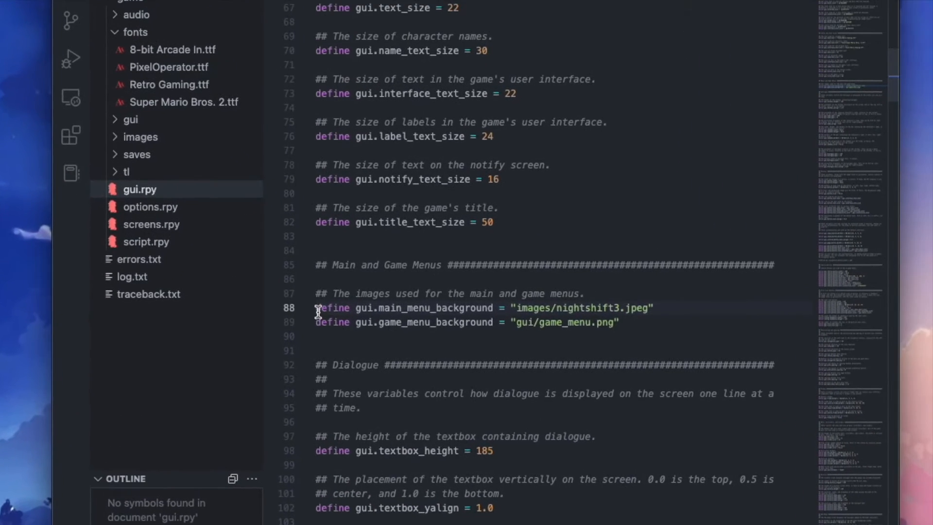
mouse_move(433, 308)
text(Movie(play=)
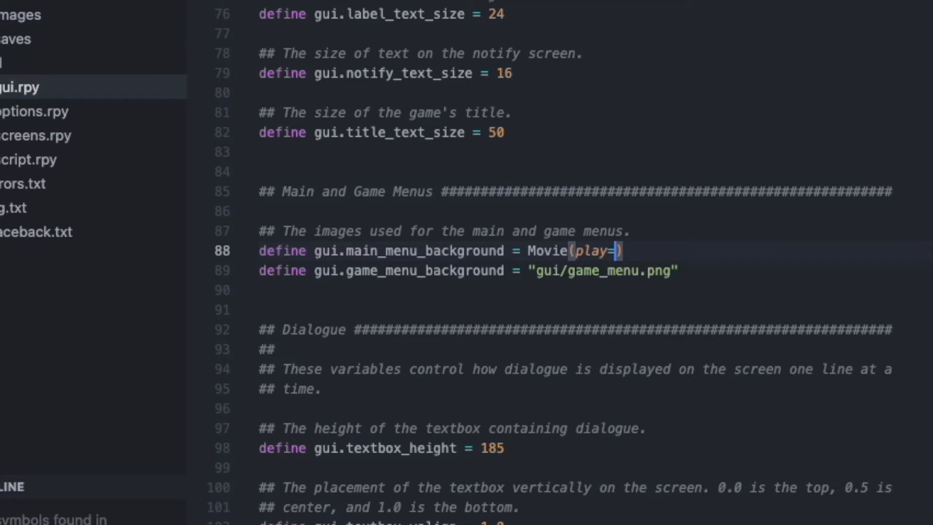
Step: Point main_menu_background in gui.rpy to a Movie at 'images/...webm' and save
text("image")
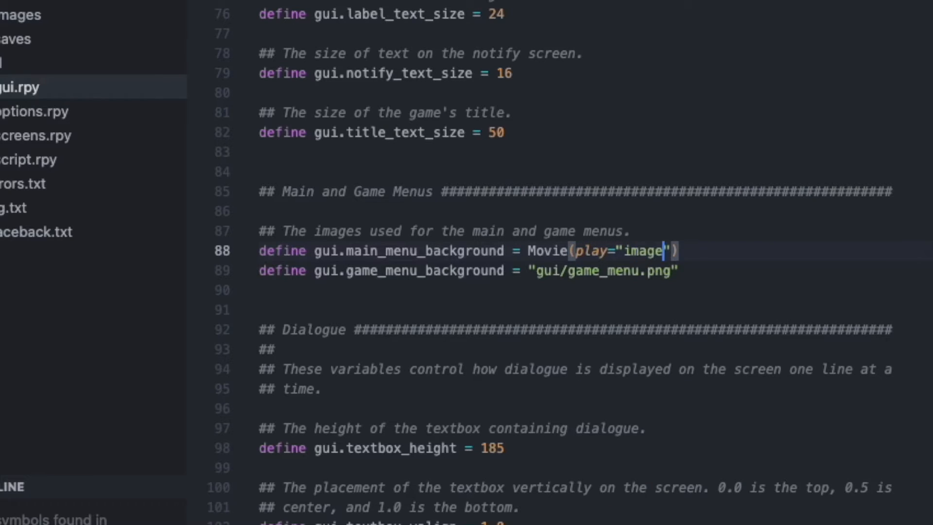
text(s/)
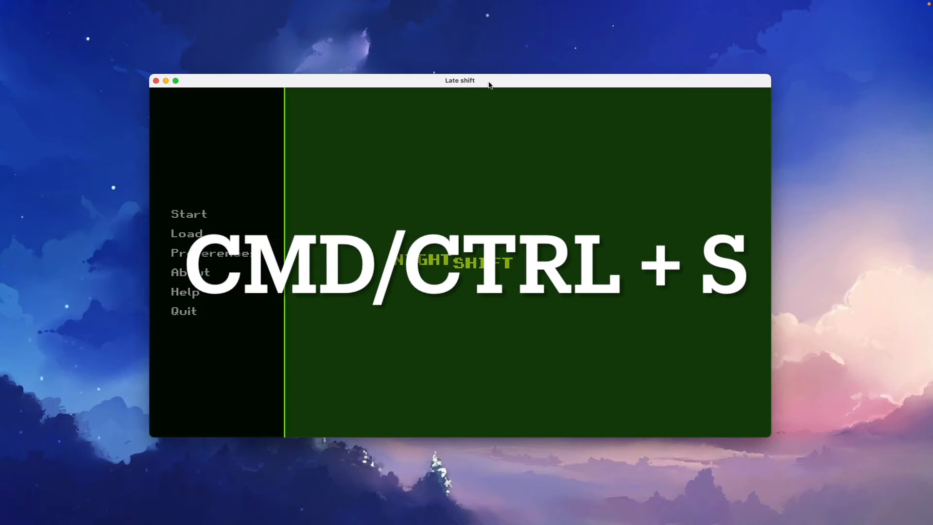
key(cmd+s)
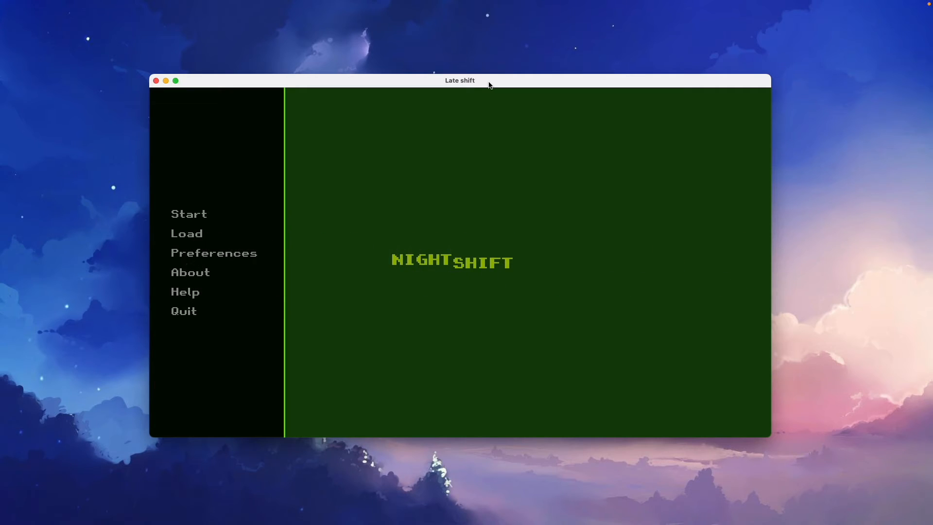